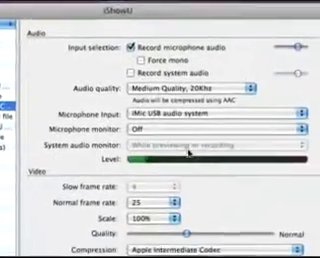
Select the preset to customise and bring its Audio section into view
scroll("down", 3)
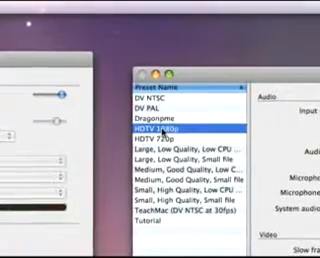
left_click(190, 136)
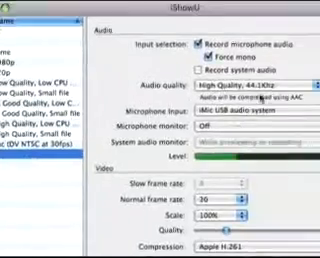
scroll("down", 3)
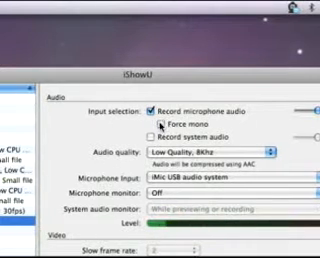
Scroll through the settings back to the Microphone input menu
scroll("down", 3)
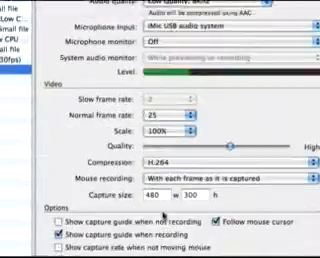
scroll("up", 3)
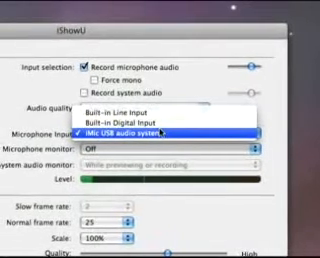
Record microphone audio from the iMic USB audio system in forced mono
left_click(160, 130)
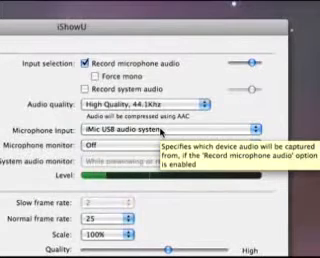
left_click(12, 8)
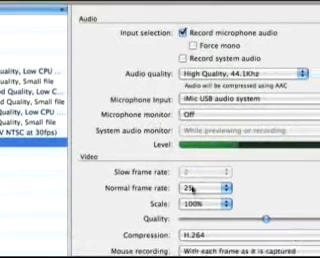
Scroll down to the Video section's Compression menu
scroll("down", 3)
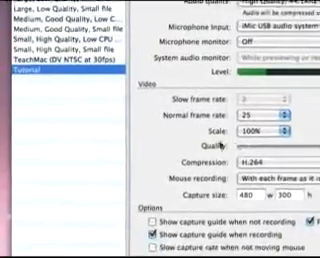
scroll("down", 3)
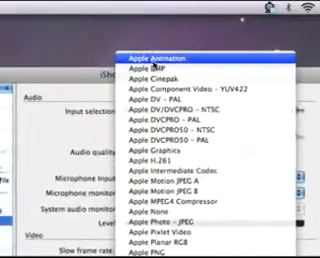
Set the preset's video compression to Apple Animation
left_click(160, 56)
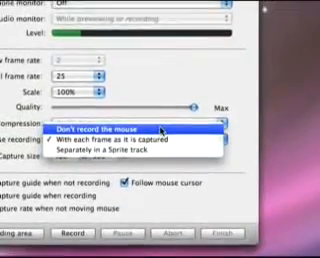
Record the mouse with each frame as it is captured, then review the Options checkboxes
left_click(132, 140)
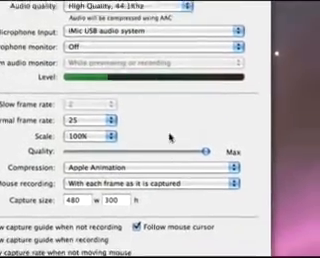
scroll("down", 3)
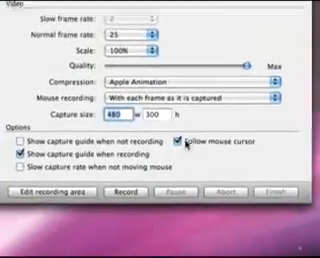